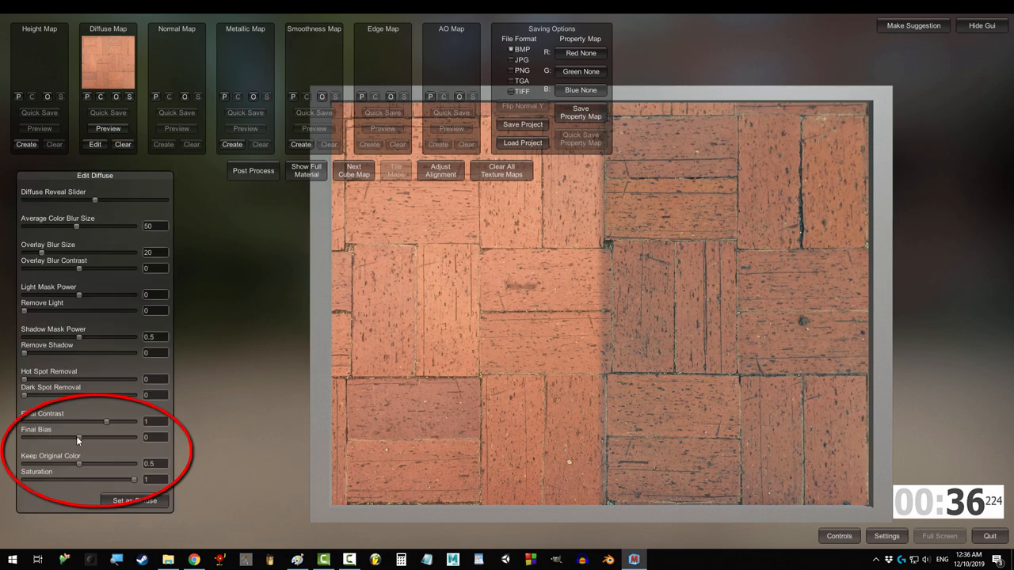
- Start generating a height map from the brick diffuse photo
left_click(134, 501)
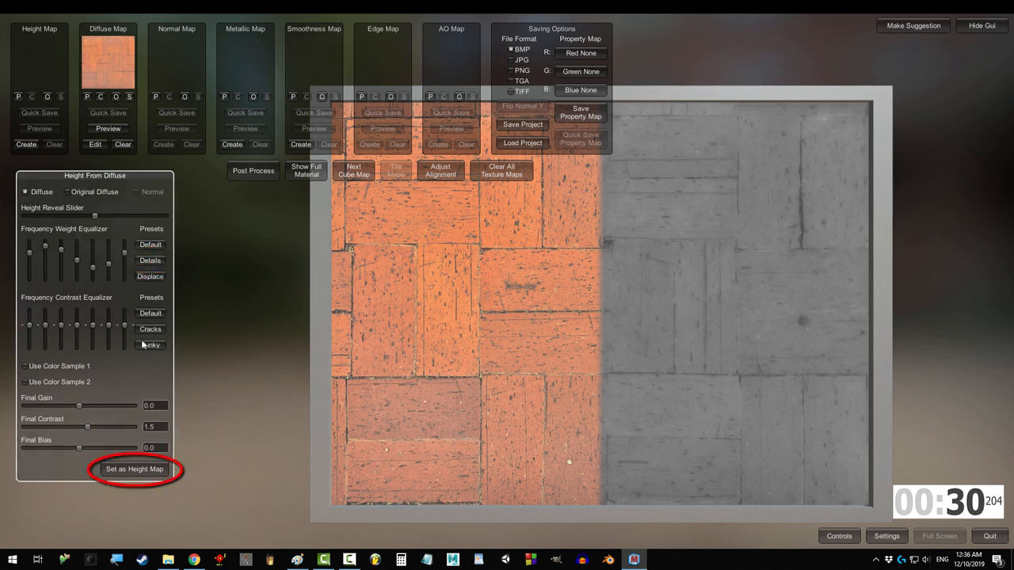
- Keep the height result, then generate a normal map from it and keep that
left_click(163, 144)
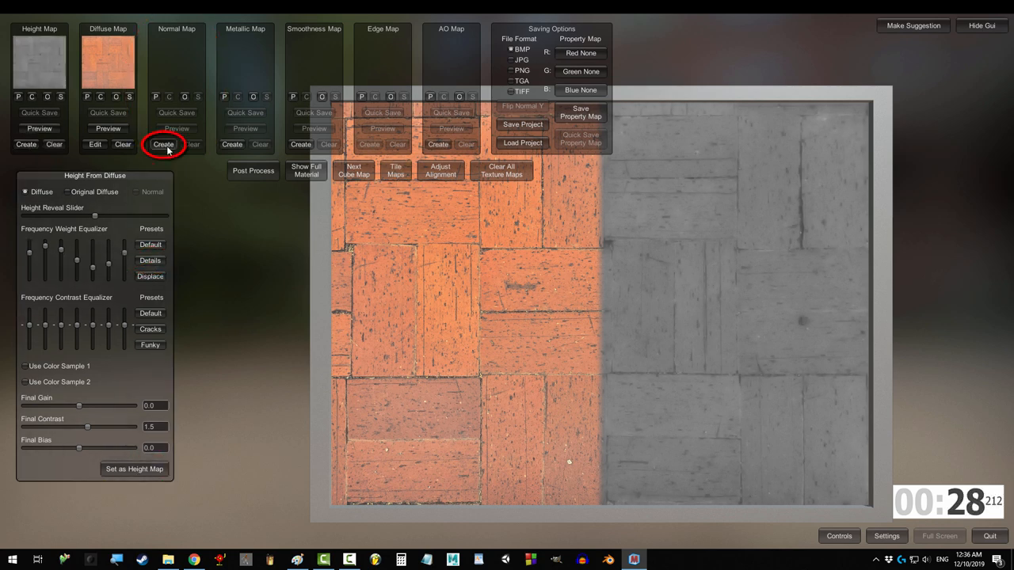
left_click(163, 144)
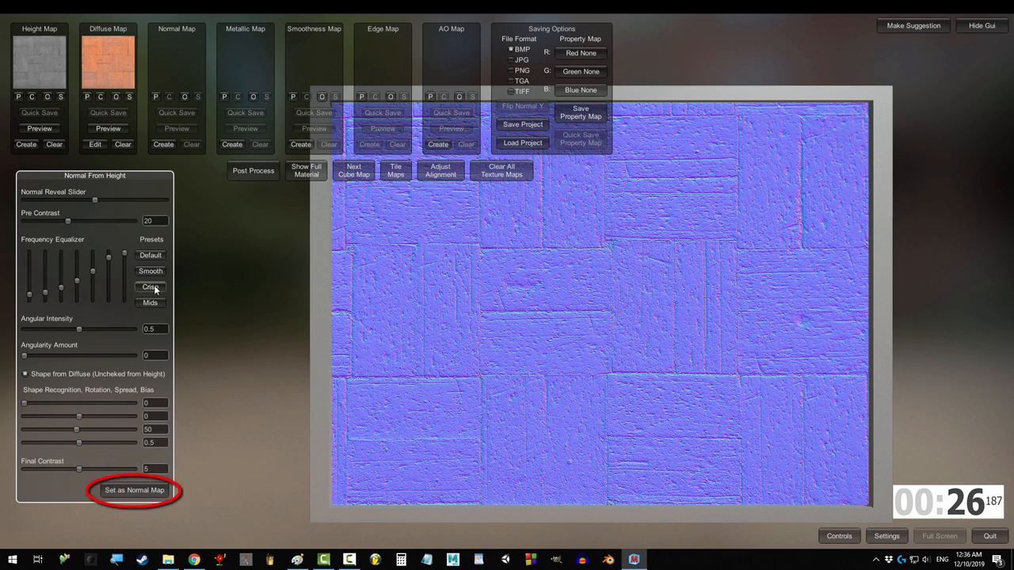
left_click(133, 490)
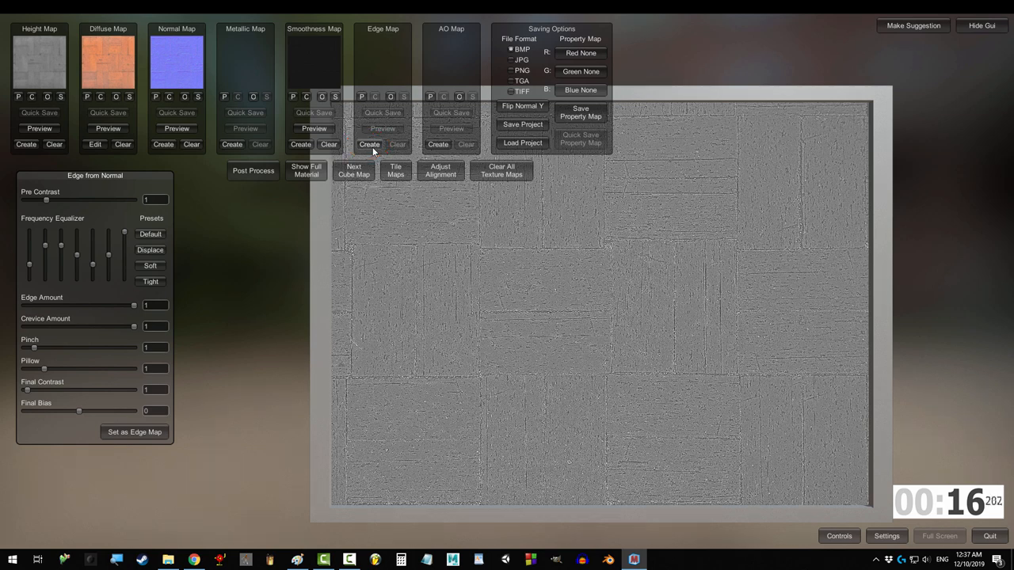
- Raise the edge pre-contrast to about 1.12 and keep it as the edge map
left_click_drag(46, 200, 49, 200)
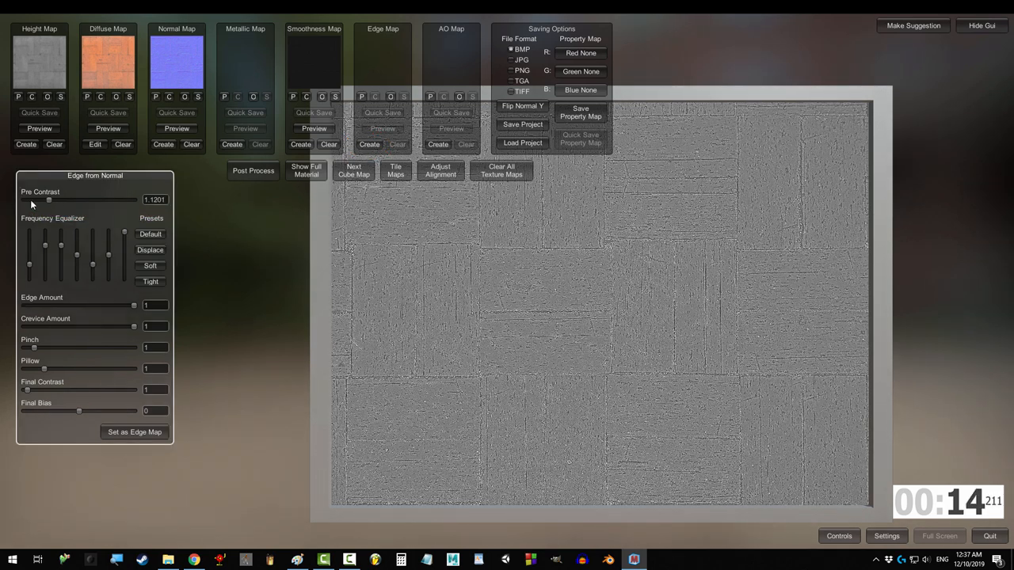
left_click(135, 432)
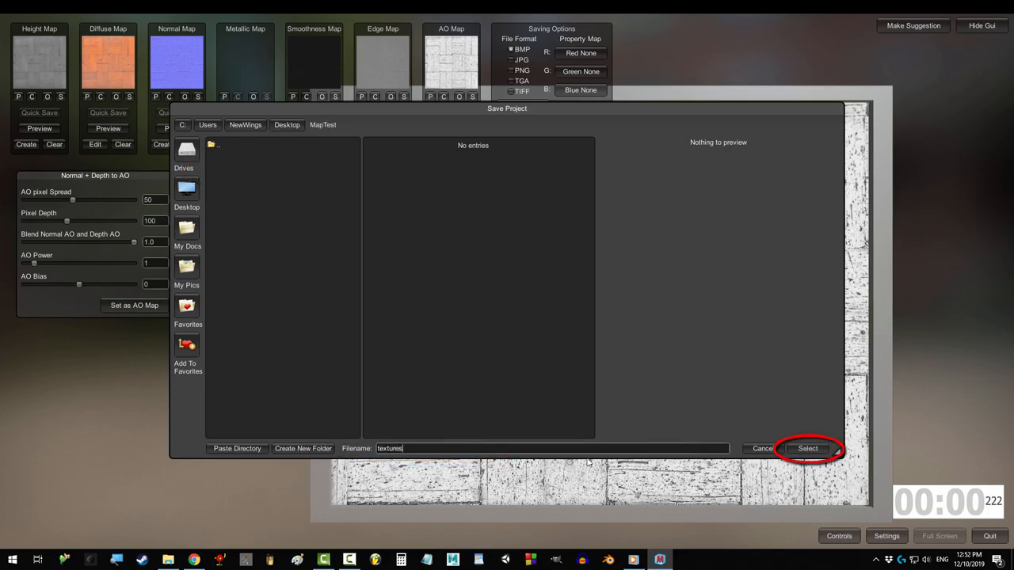
- Save the project as 'textures' and preview the full brick material on a sphere
left_click(808, 449)
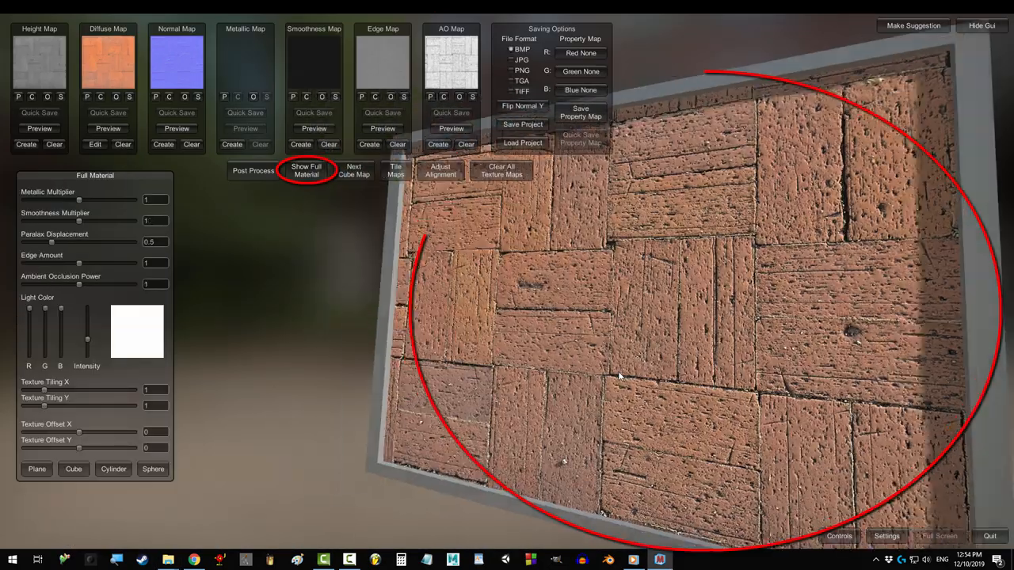
left_click(153, 469)
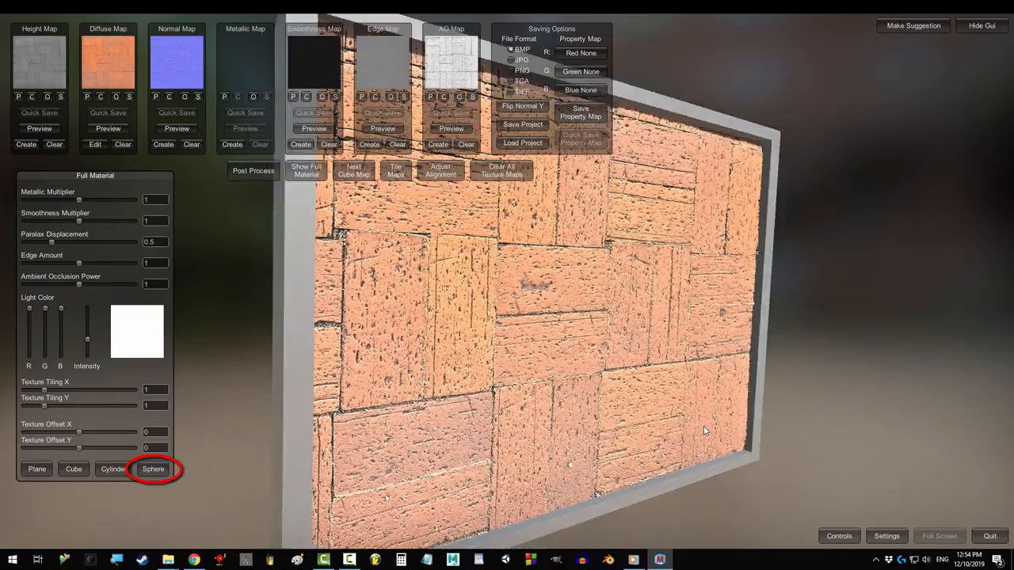
left_click(153, 469)
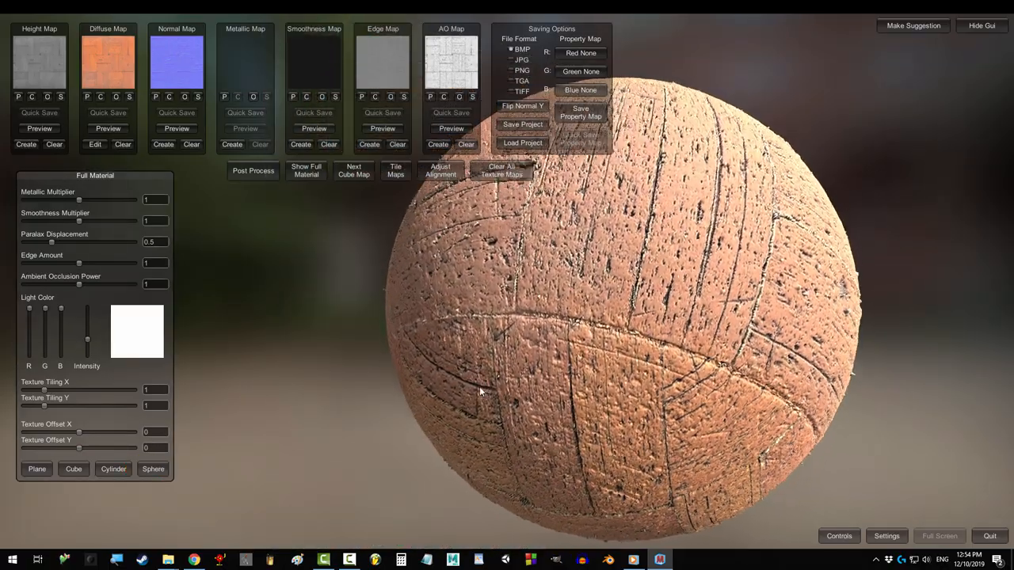